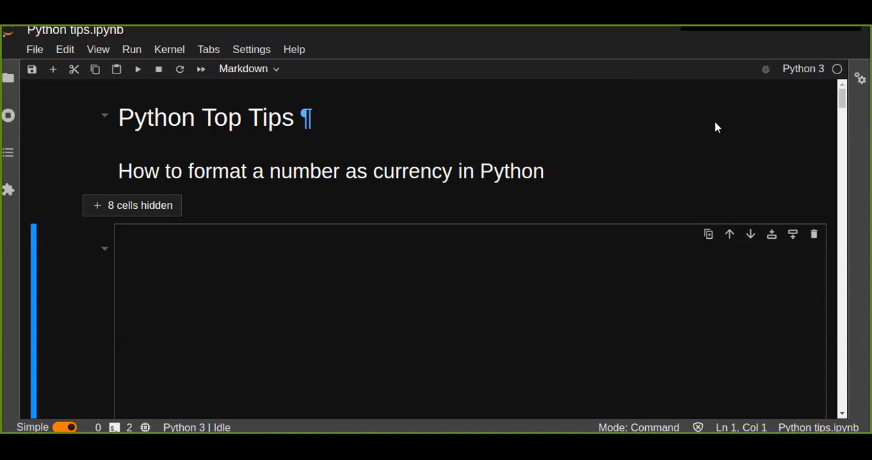
mouse_move(343, 143)
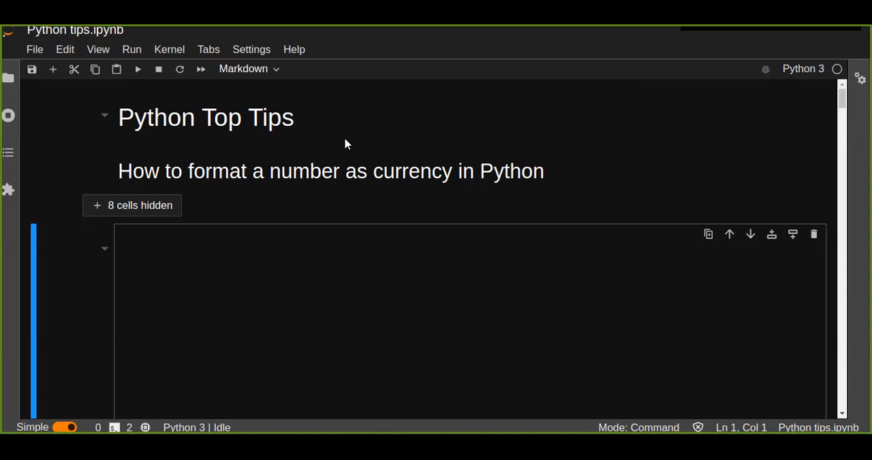
Expand the 8 hidden tutorial cells to show the intro, number example and method headings
click(139, 204)
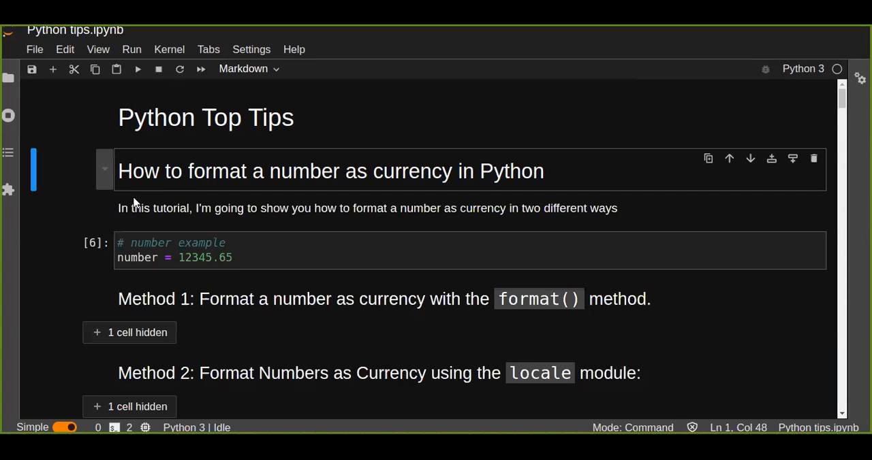
click(235, 257)
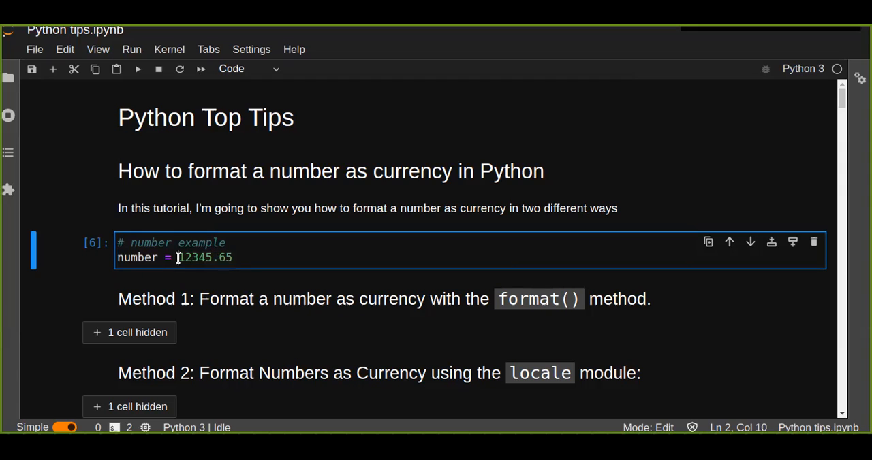
Reveal the hidden Method 1 code cell and scroll down to the Note section
drag(178, 258, 231, 257)
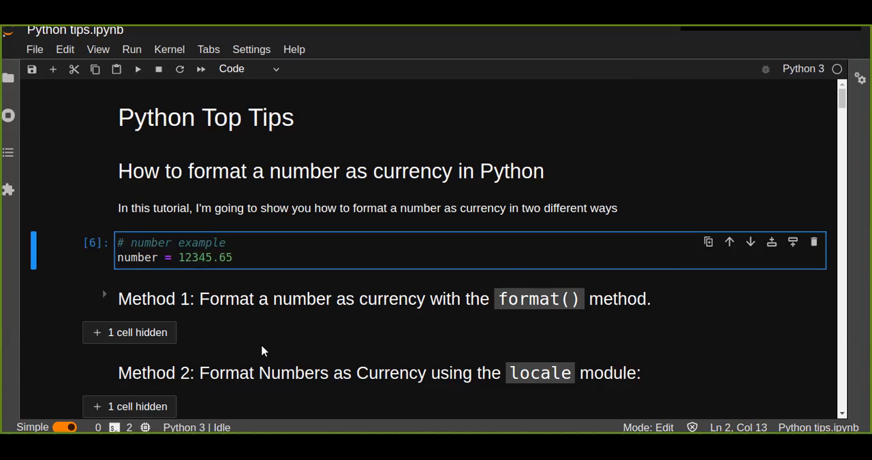
mouse_move(275, 272)
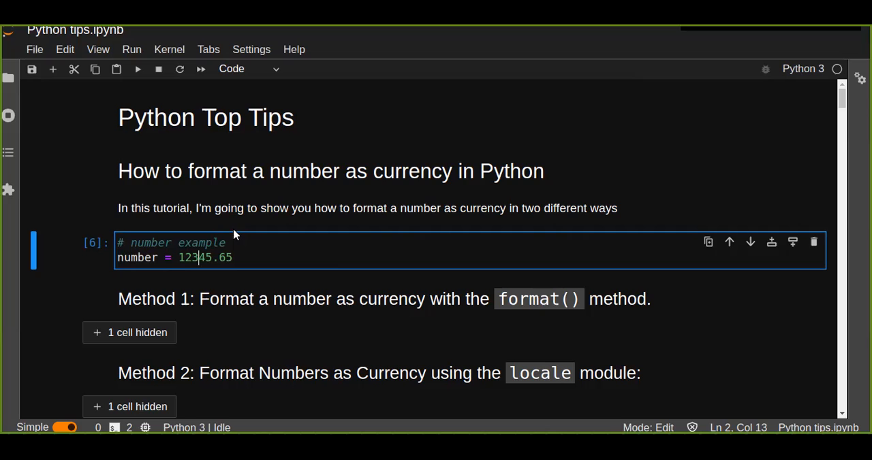
scroll(down, 3)
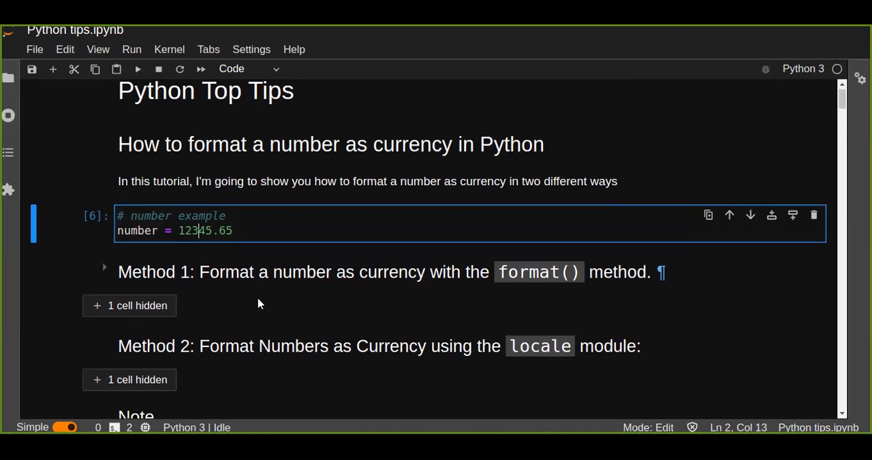
scroll(down, 3)
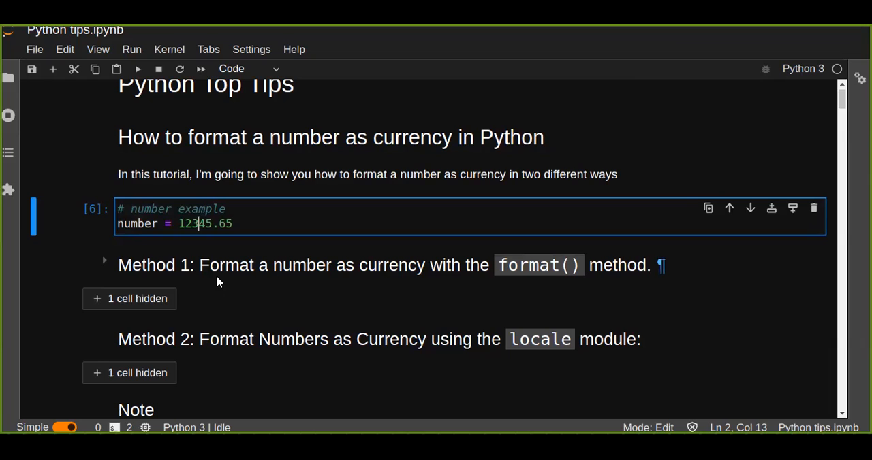
mouse_move(633, 267)
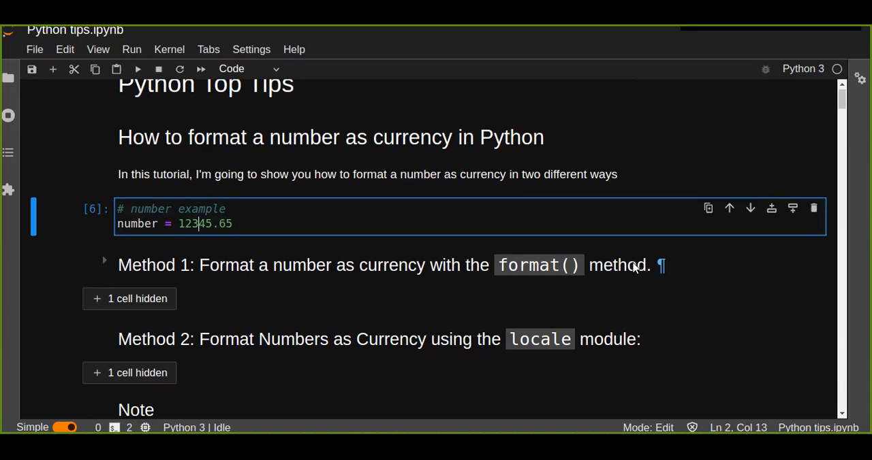
mouse_move(303, 314)
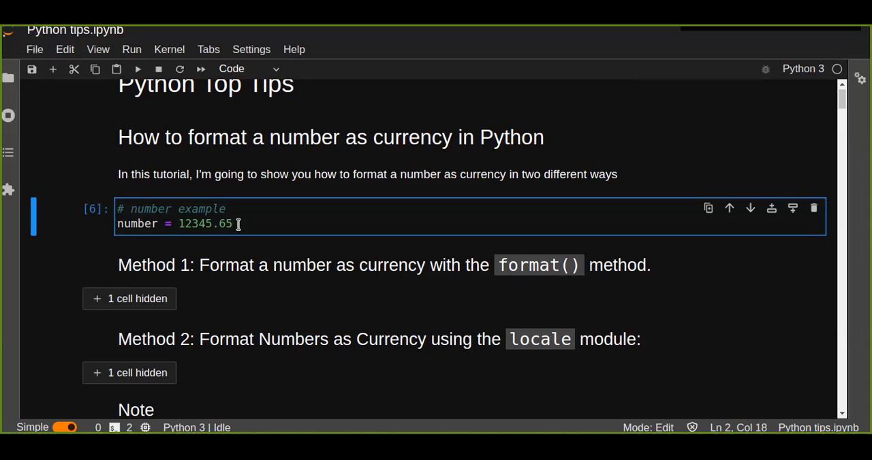
mouse_move(144, 271)
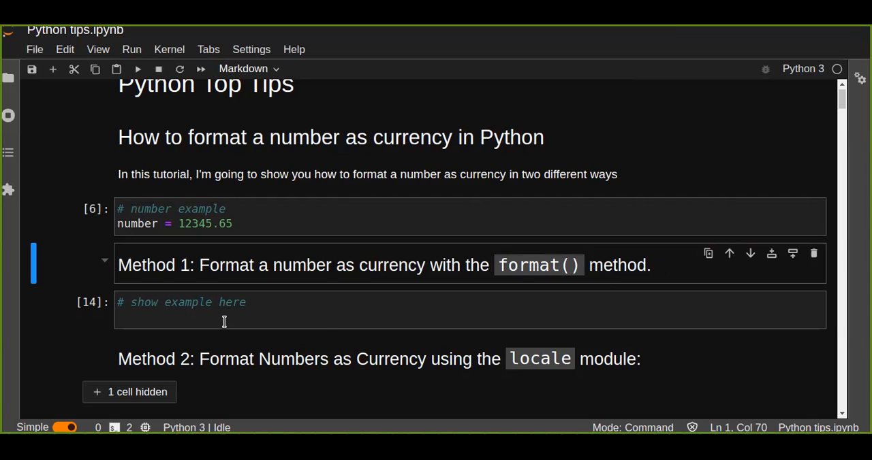
Write curr = "{:,}".format(number) in the Method 1 example cell
click(225, 311)
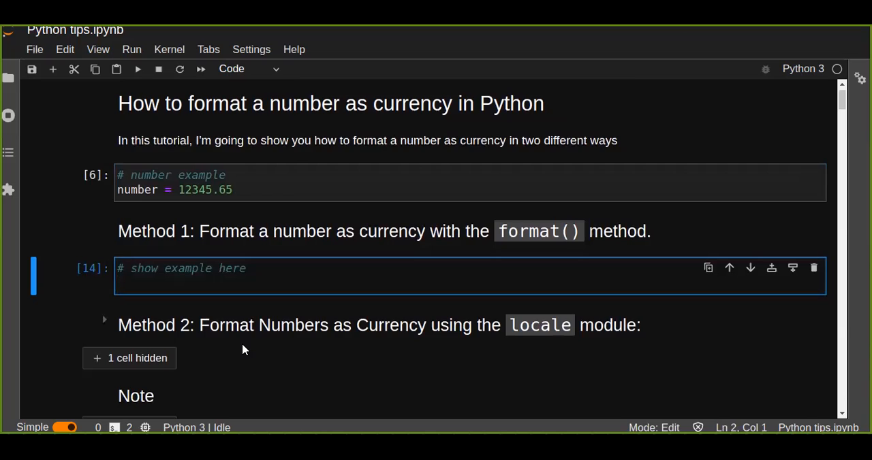
text(curr =)
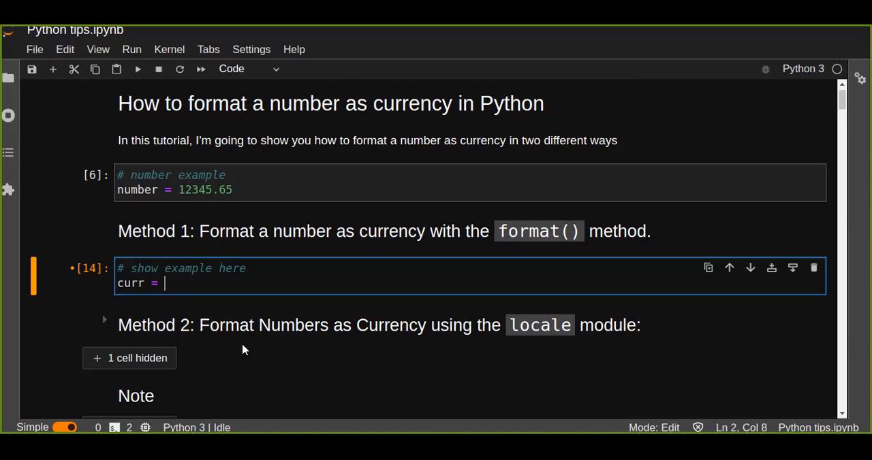
text(")
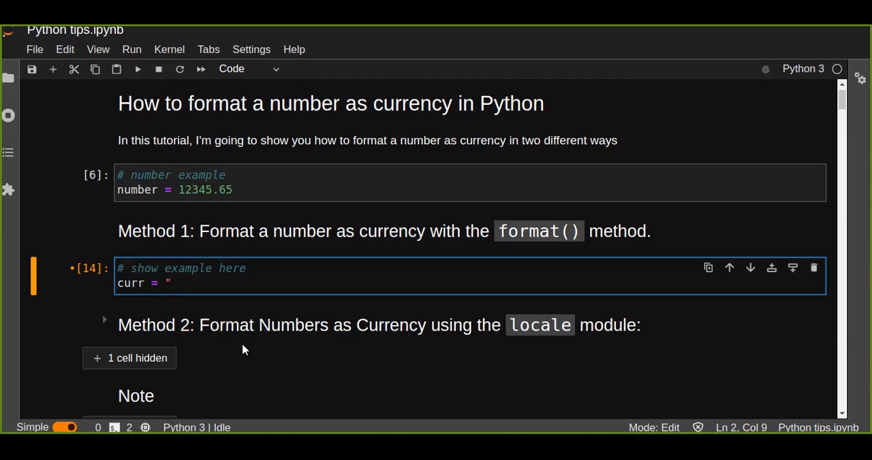
text({:)
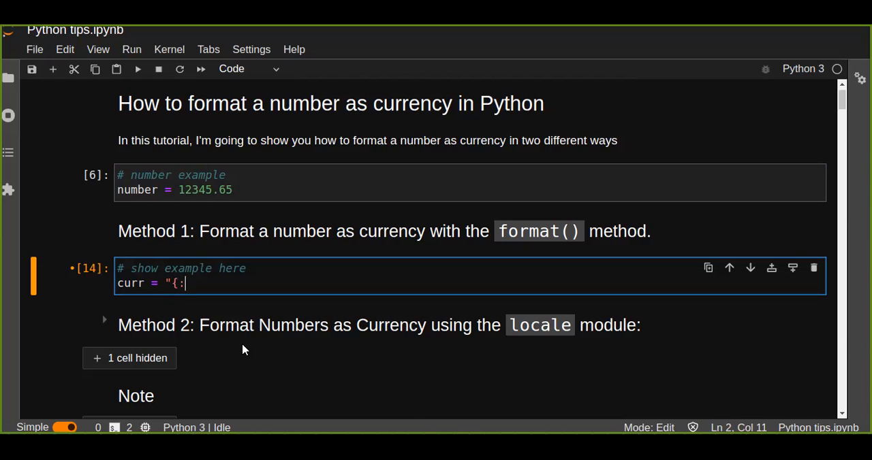
text(,)
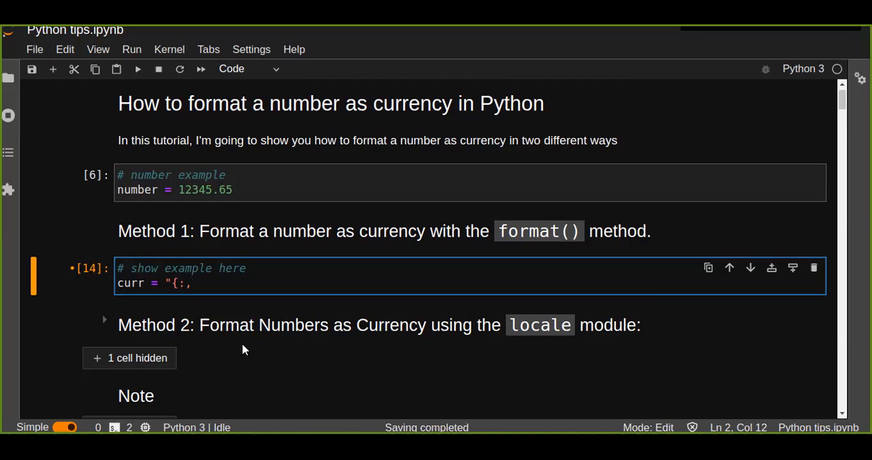
text(})
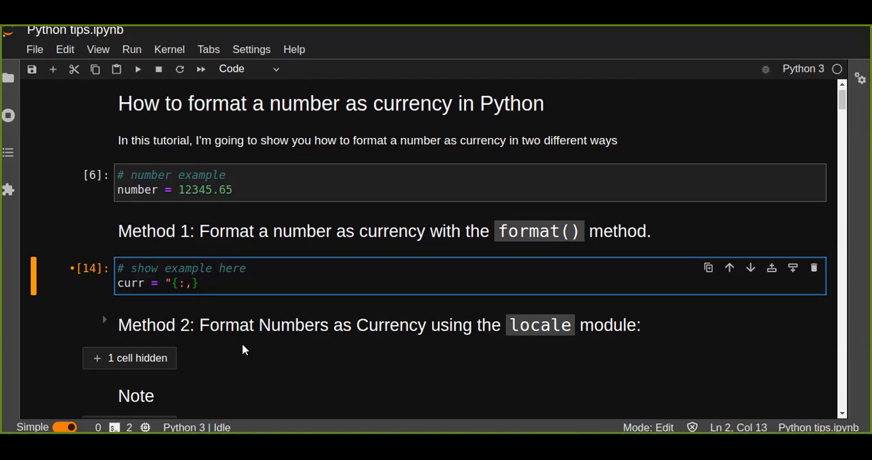
text(.forma)
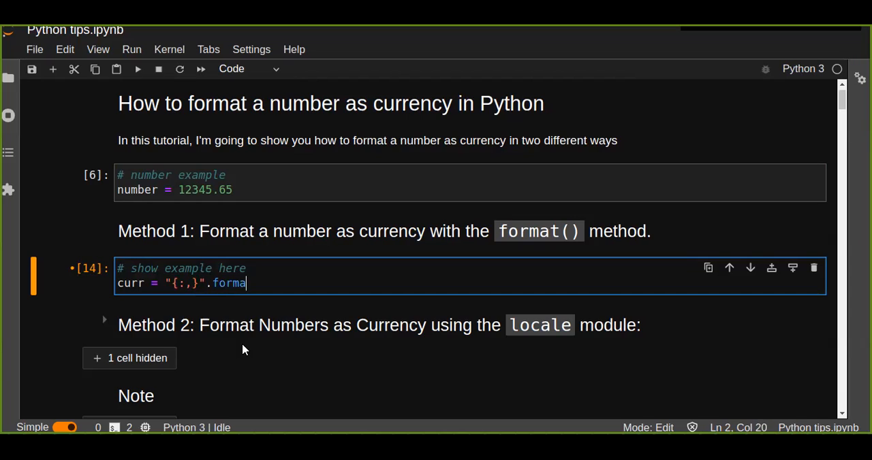
text(t()
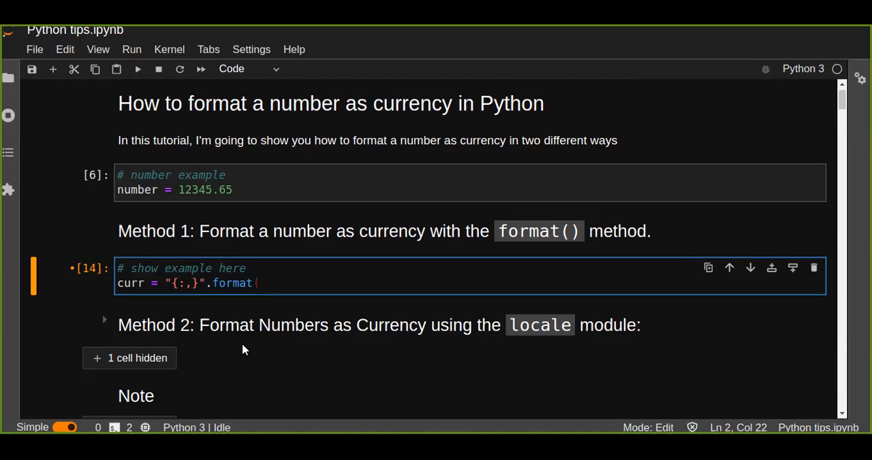
text(number)
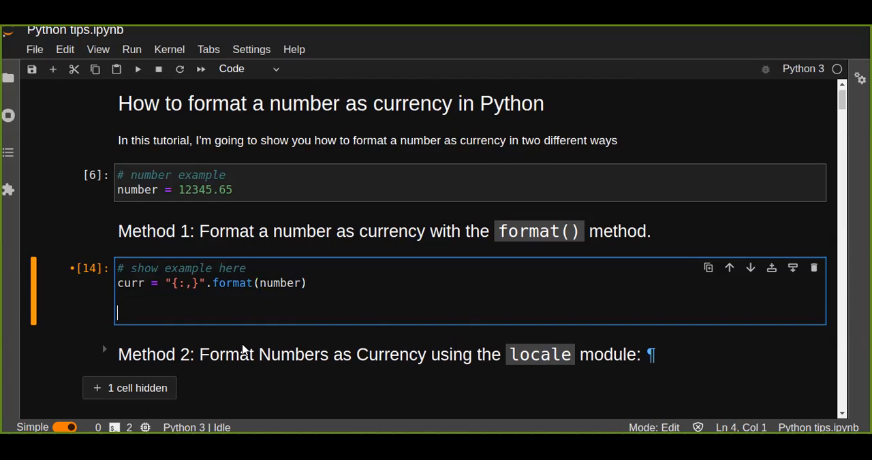
Add print('$', curr) so the cell outputs $ 12,345.65
text(print(c)
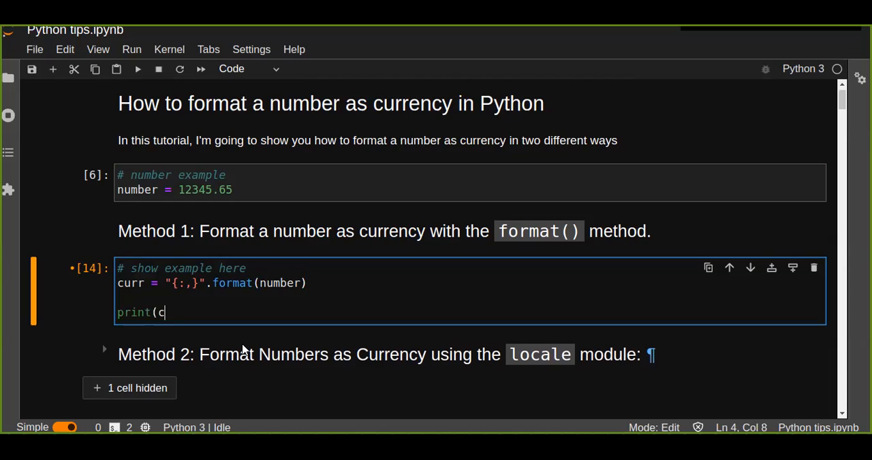
text(')
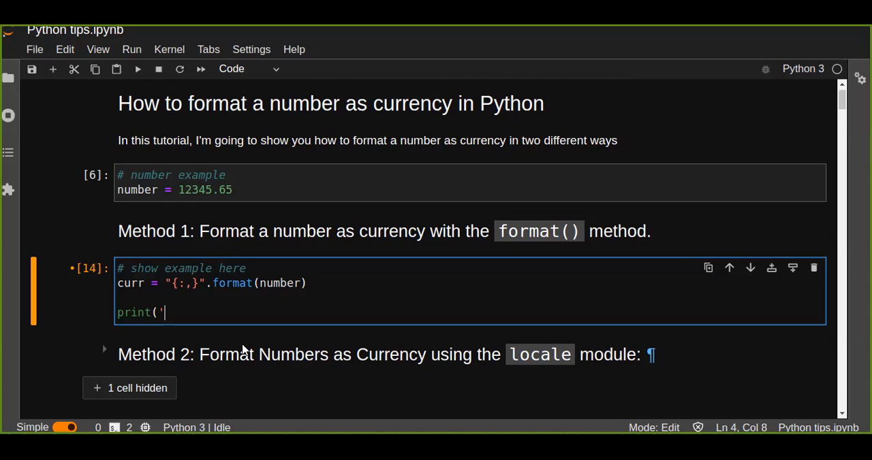
text($)
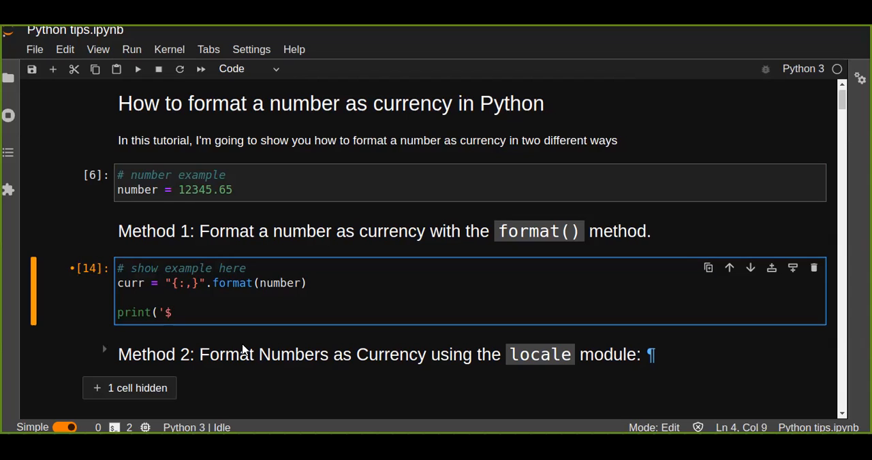
text(', c)
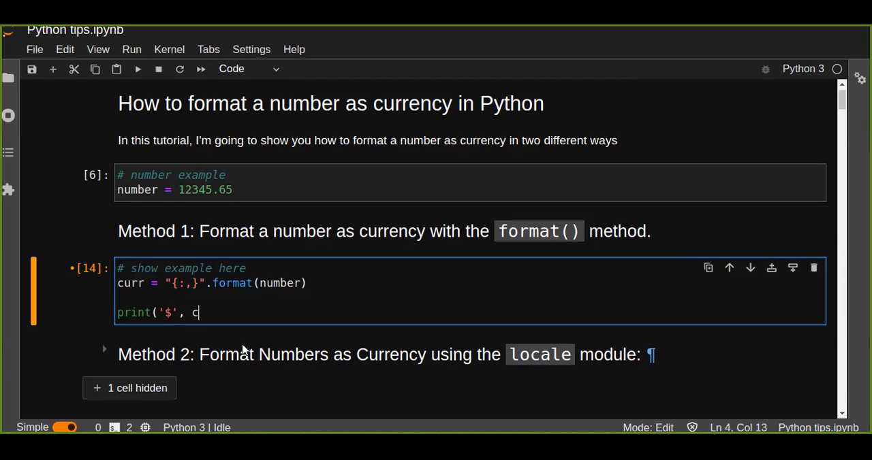
text(urr)
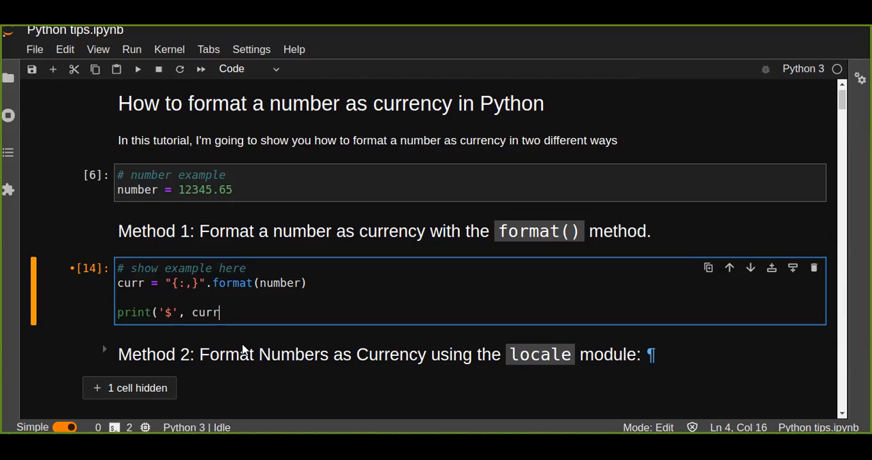
text())
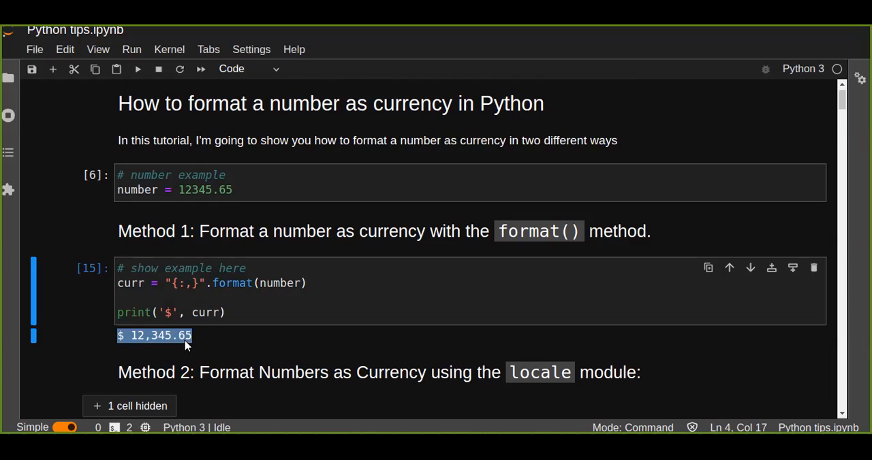
Highlight the printed amount and edit the example number to 1238745.65
click(154, 335)
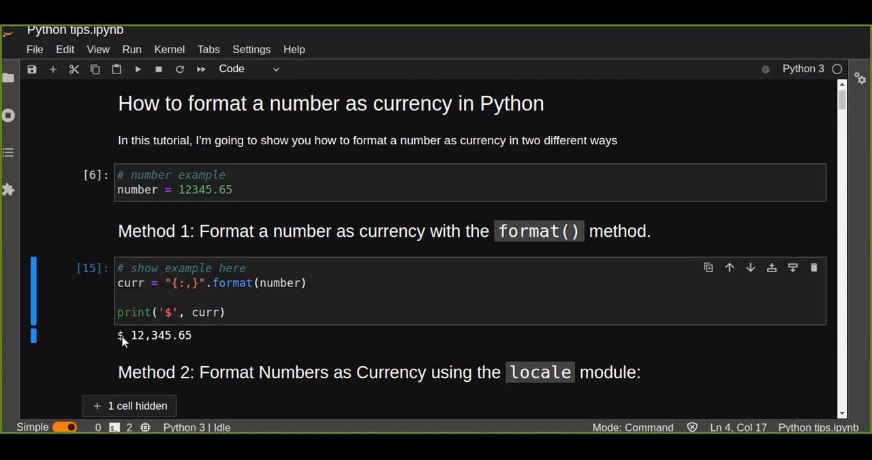
mouse_move(133, 343)
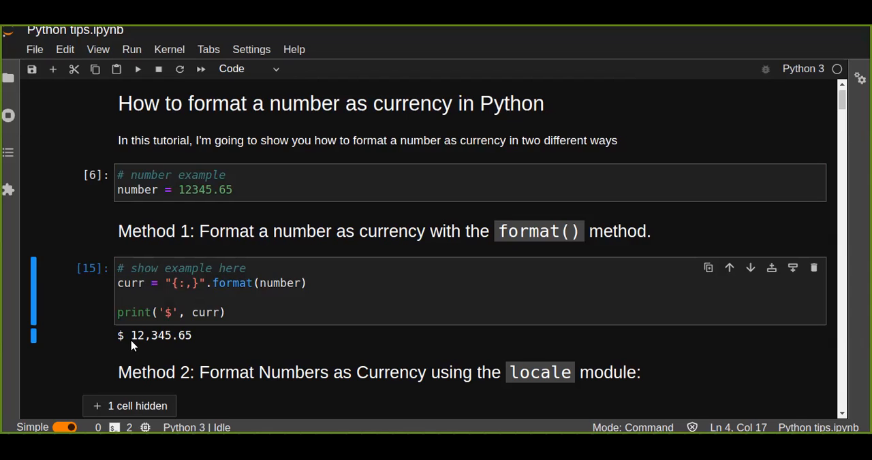
mouse_move(114, 349)
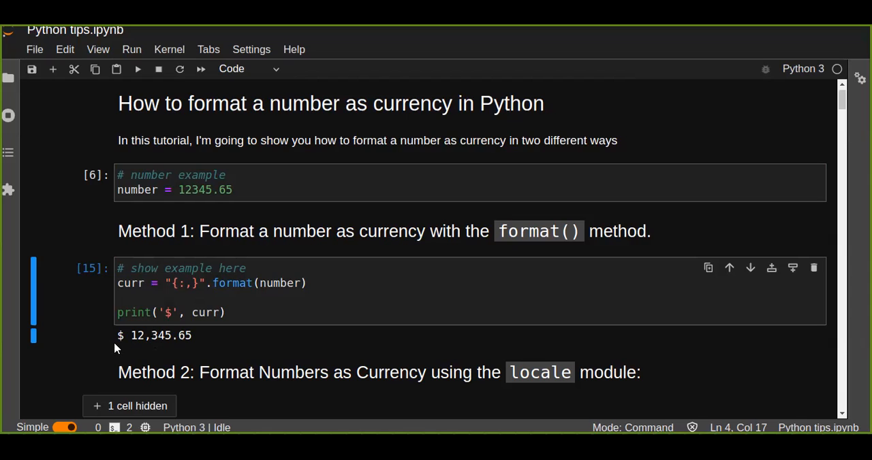
double_click(137, 335)
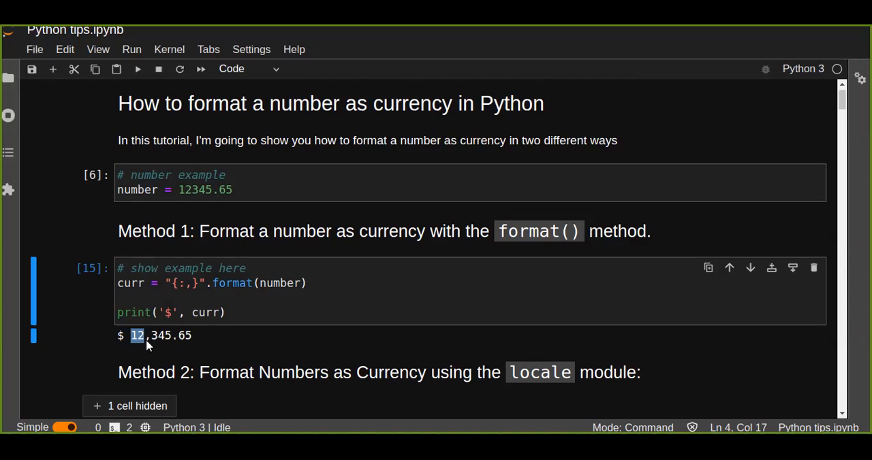
mouse_move(180, 348)
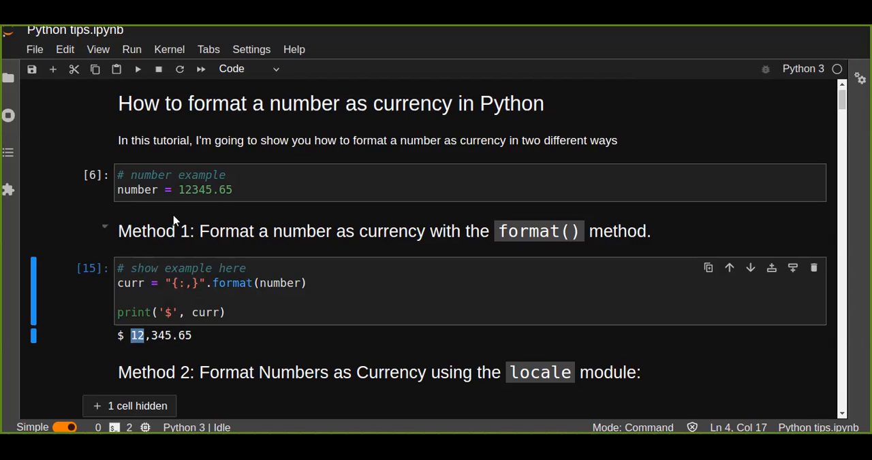
click(197, 190)
text(87)
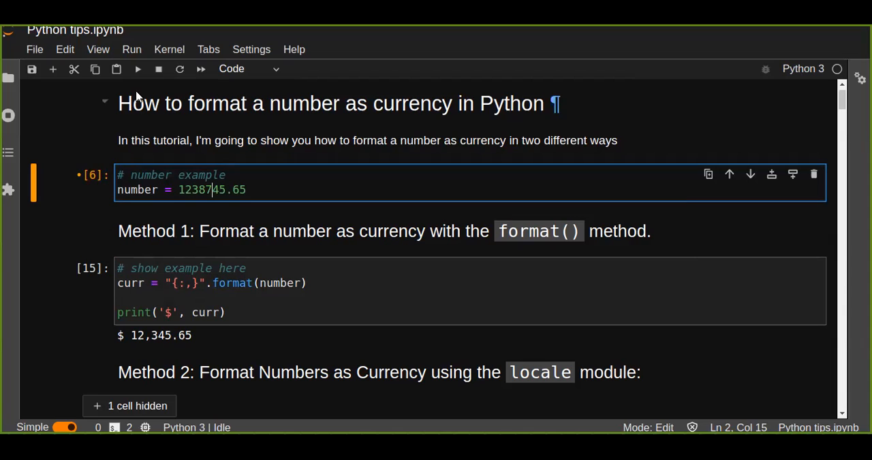
Rerun so Method 1 prints $ 1,238,745.65, then quote the number as "1238745.65"
click(137, 69)
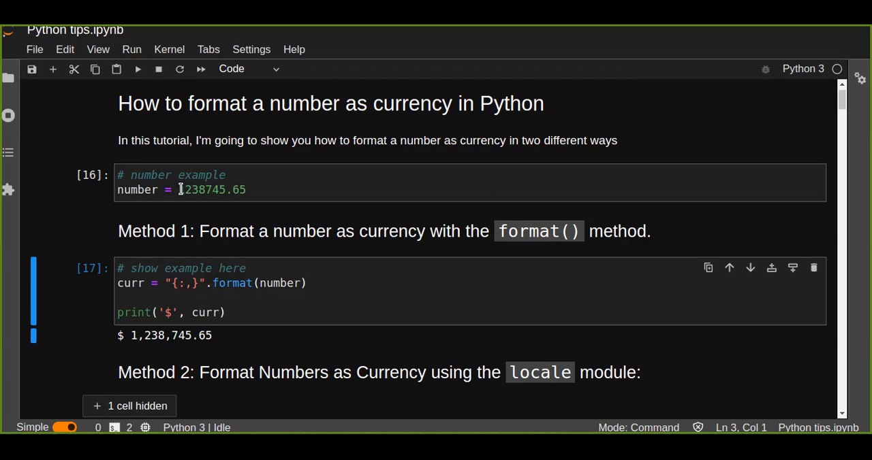
click(183, 189)
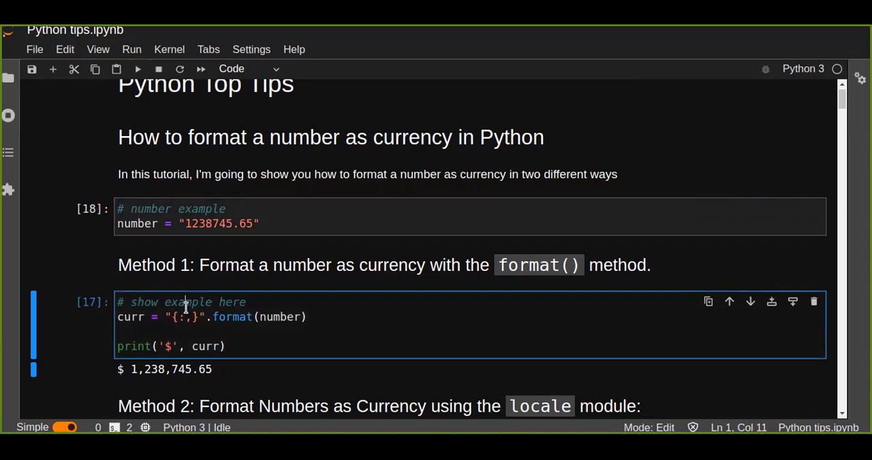
Run the format() cell on the string to show the ValueError, then remove the quotes
click(137, 69)
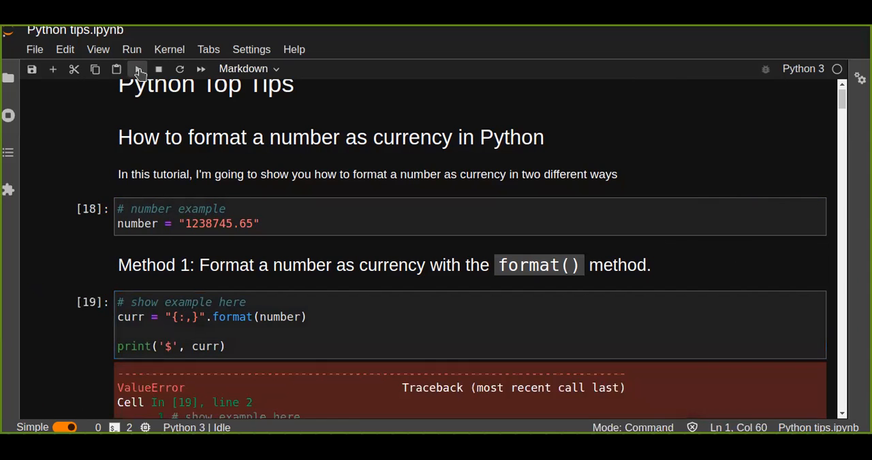
scroll(down, 3)
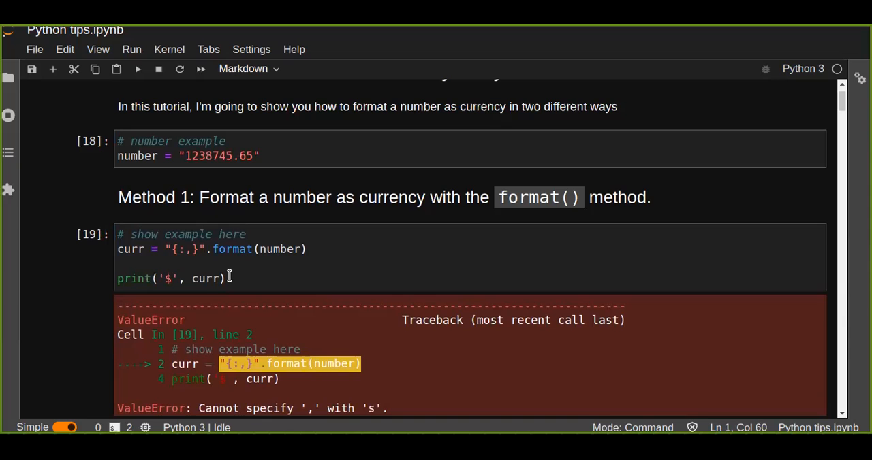
scroll(down, 3)
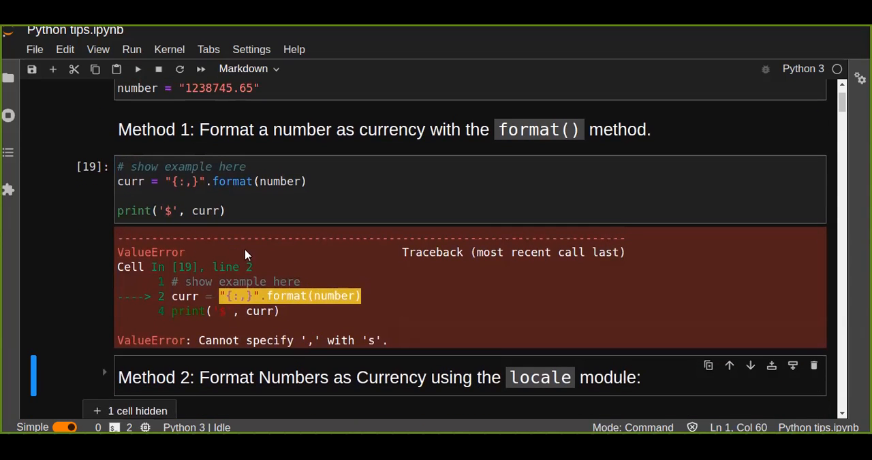
mouse_move(365, 296)
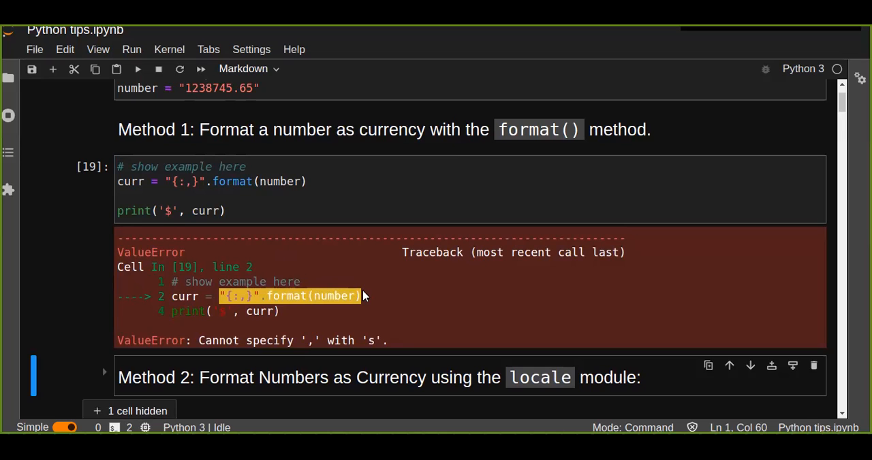
click(233, 181)
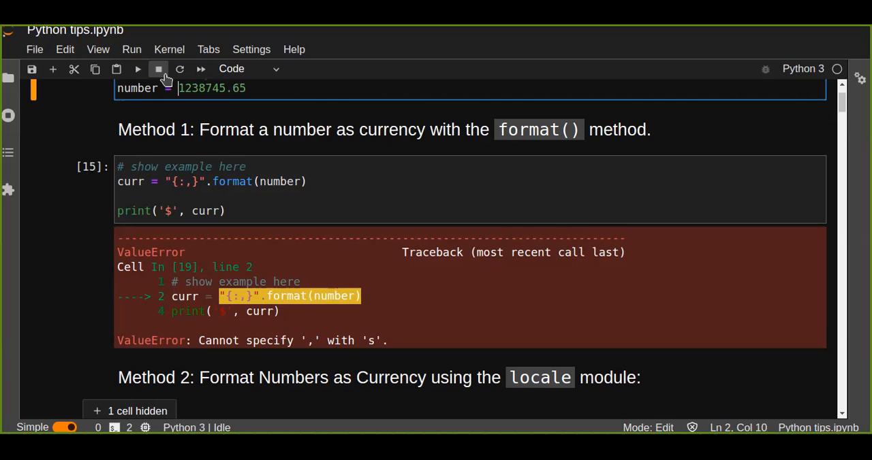
Rerun both cells so Method 1 prints $ 1,238,745.65 and select Method 2's example cell
click(138, 69)
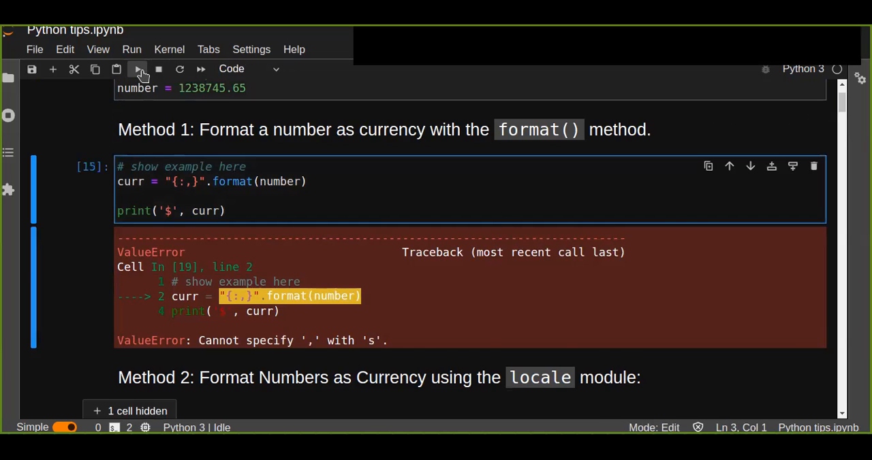
click(138, 69)
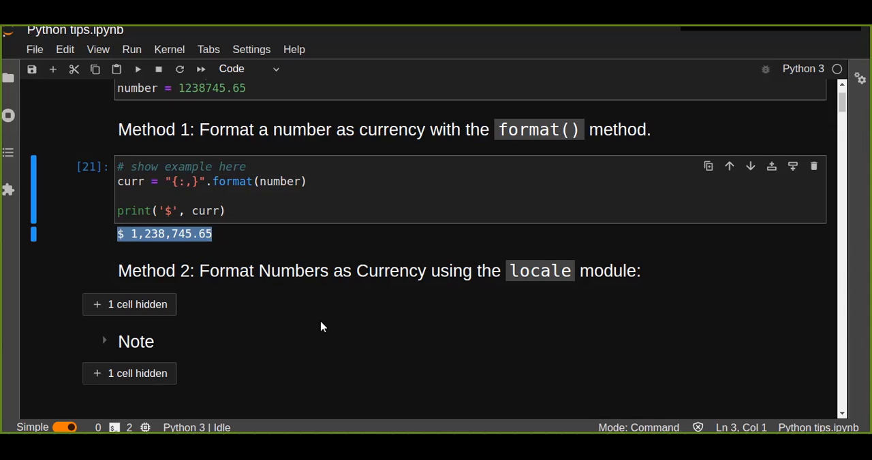
click(136, 305)
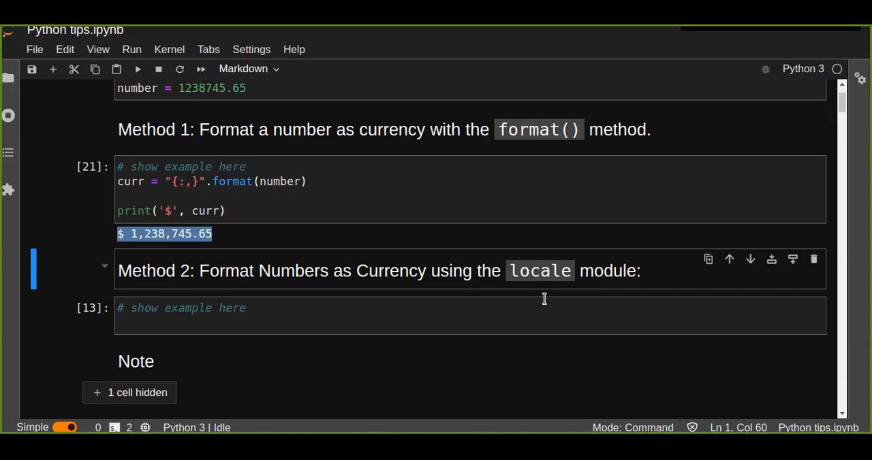
mouse_move(202, 323)
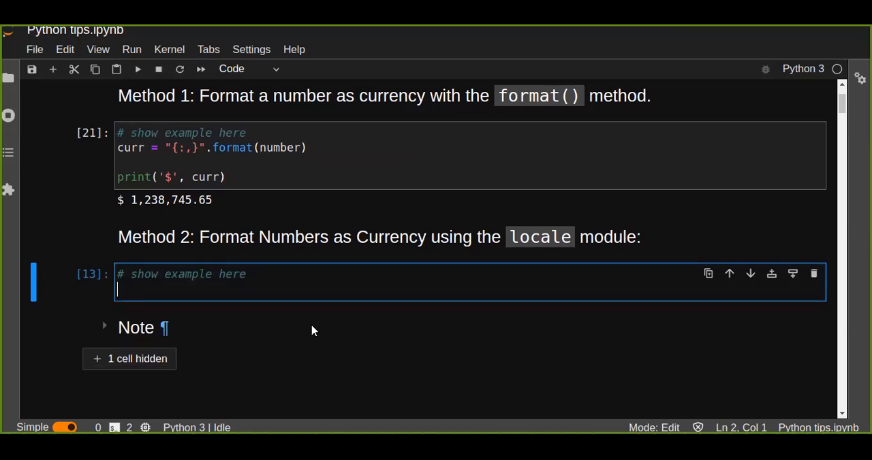
Write import locale and locale.setlocale(locale.LC_ALL, '') in the Method 2 cell
text(i)
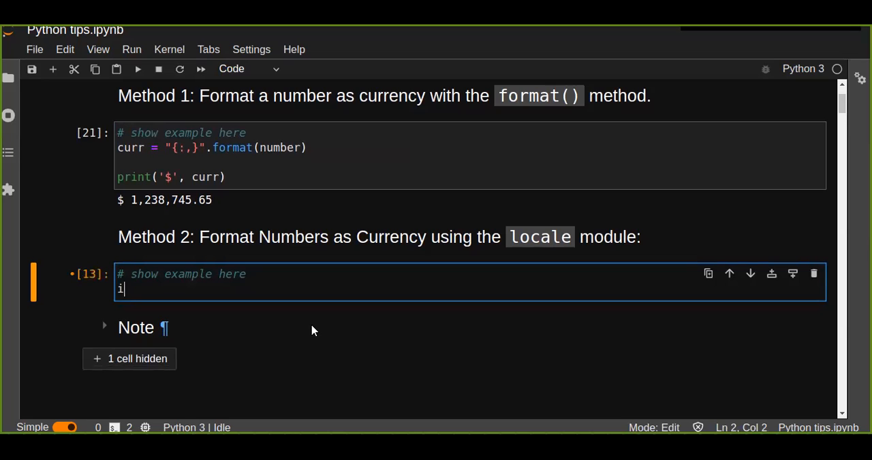
text(mport loc)
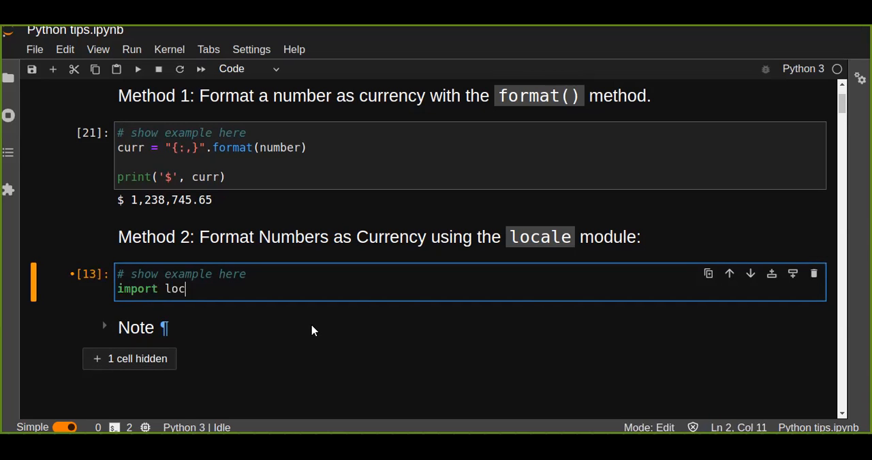
text(ale)
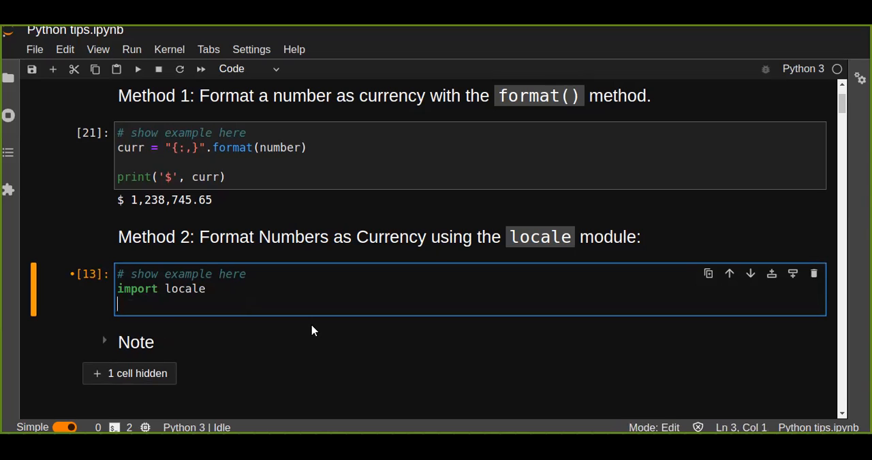
text(locale.)
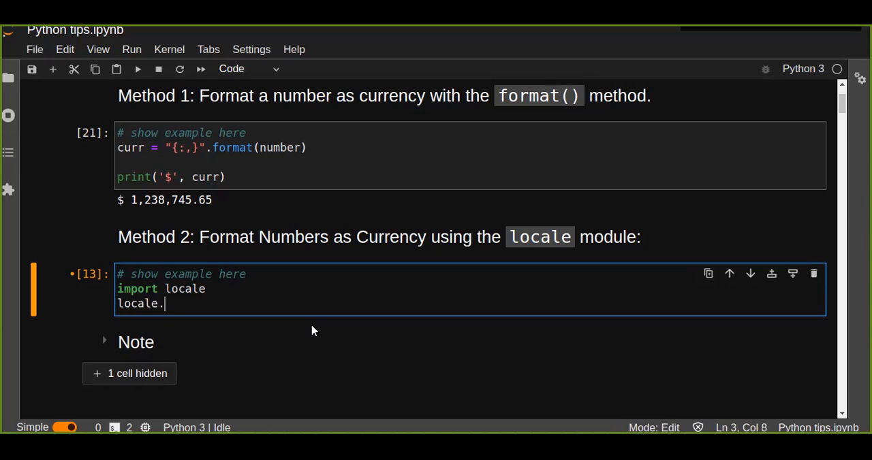
text(setlocal)
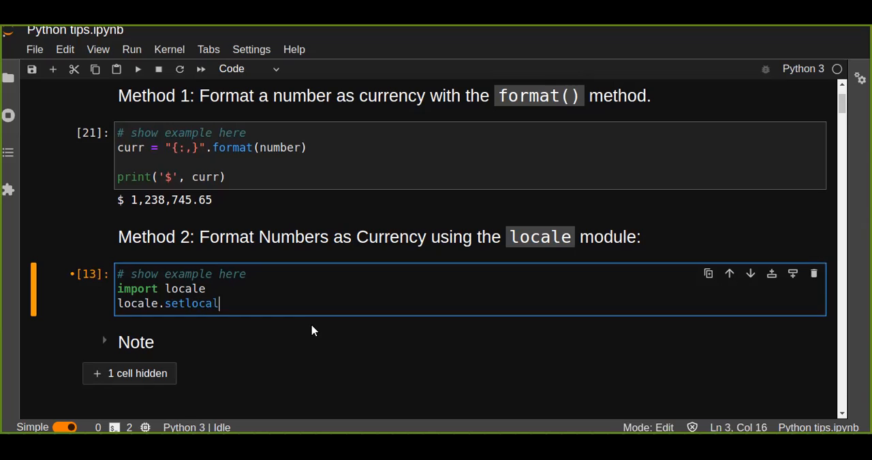
text(()
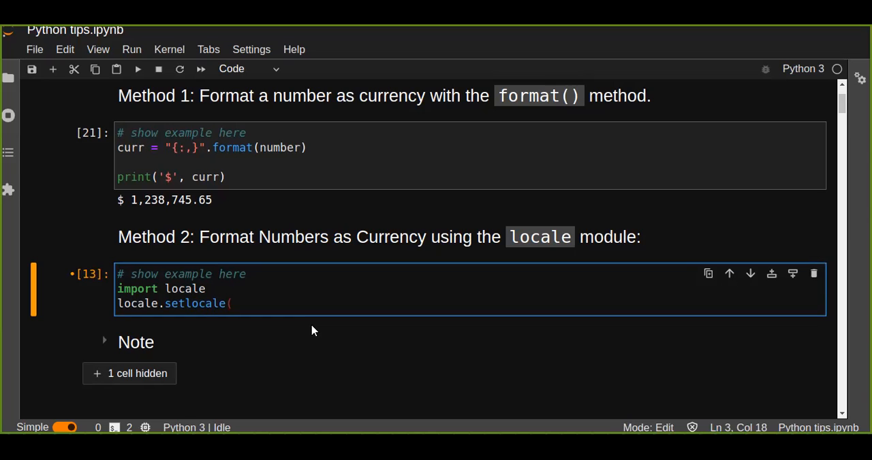
text(l)
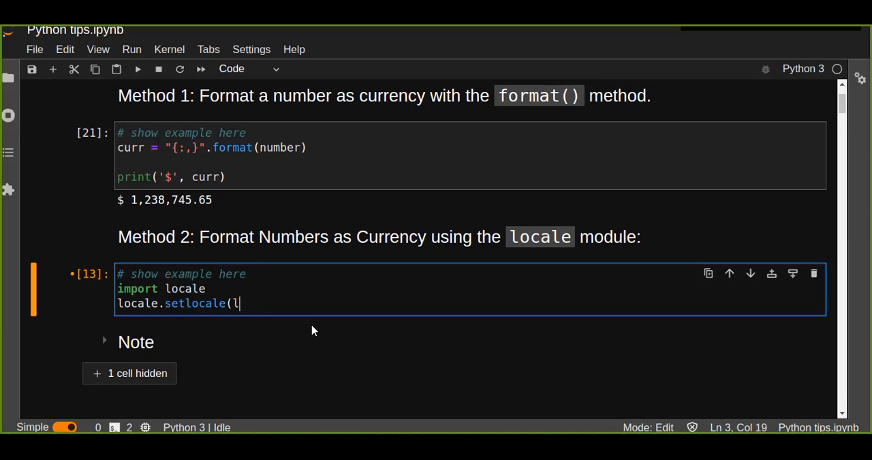
text(ocale.)
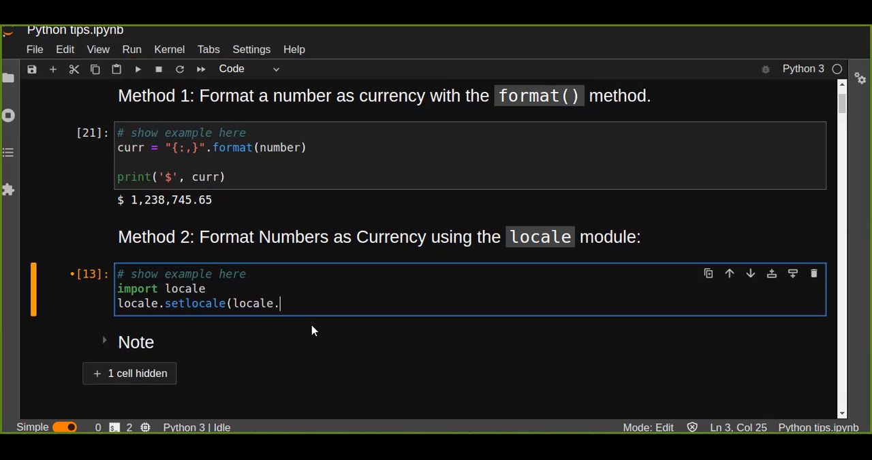
text(LC)
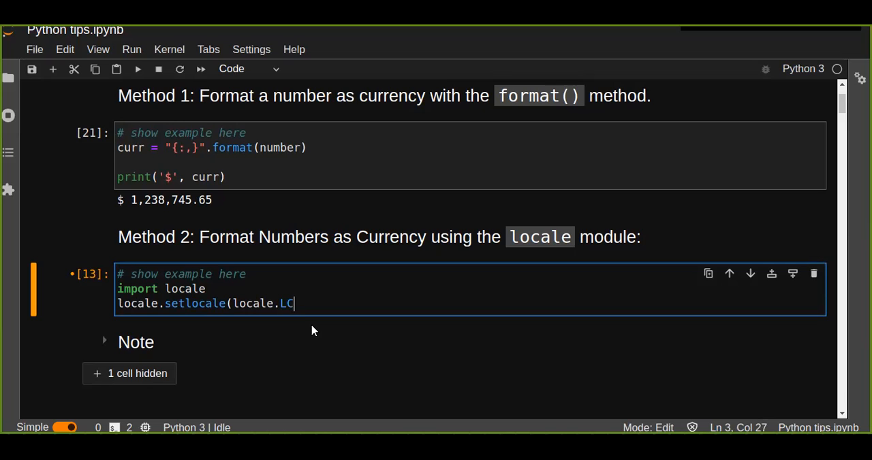
text(_ALL)
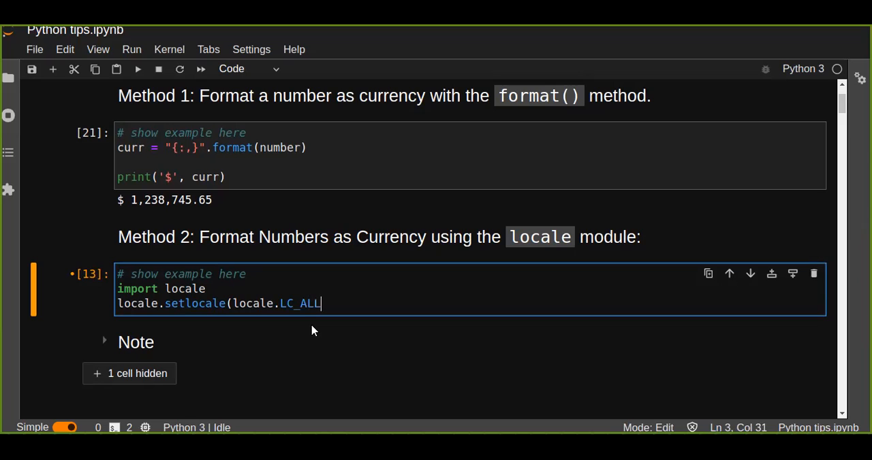
text(, '')
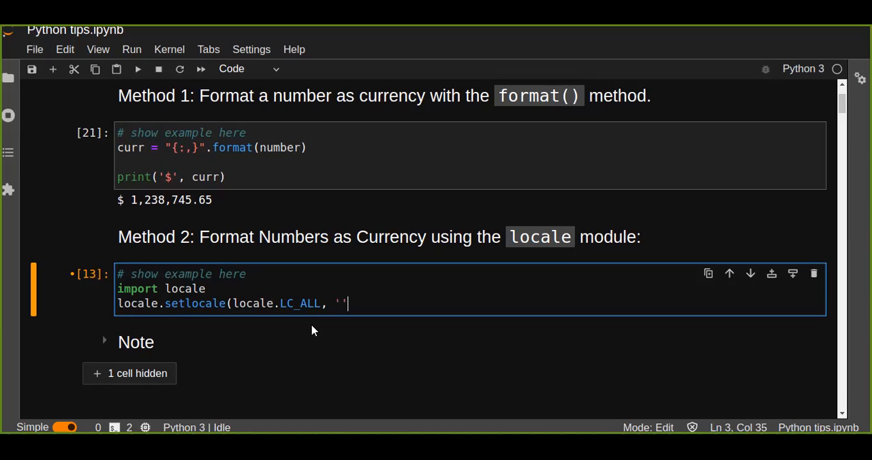
key(enter)
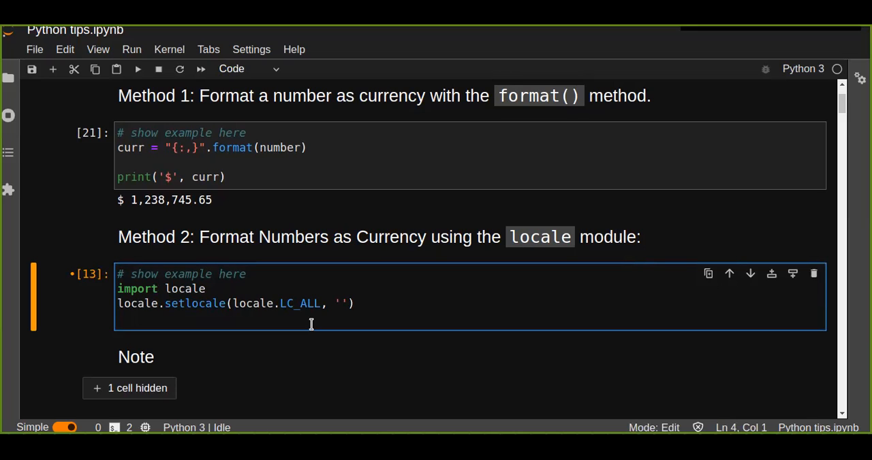
Add print(locale.currency(number, grouping=True)) so the cell outputs $1,238,745.65
text(p)
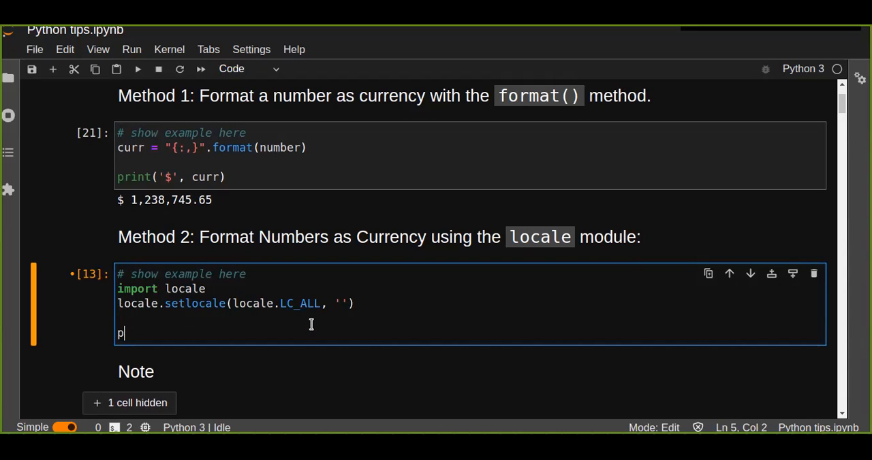
text(rint)
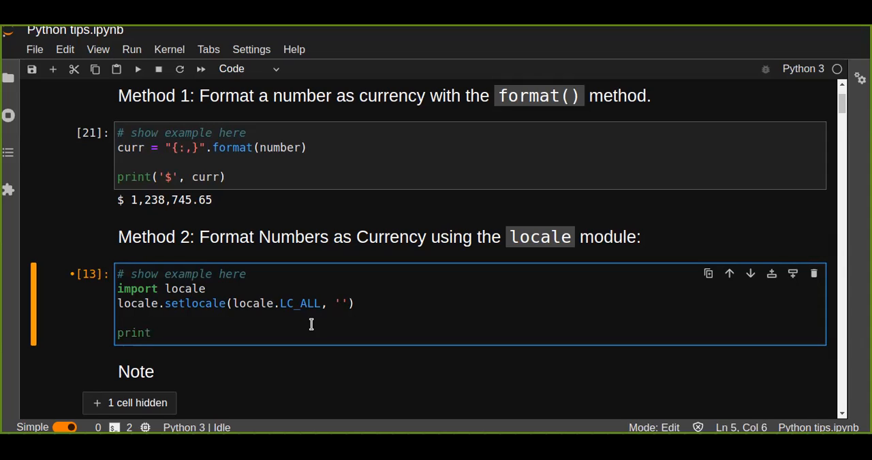
text((locale.c)
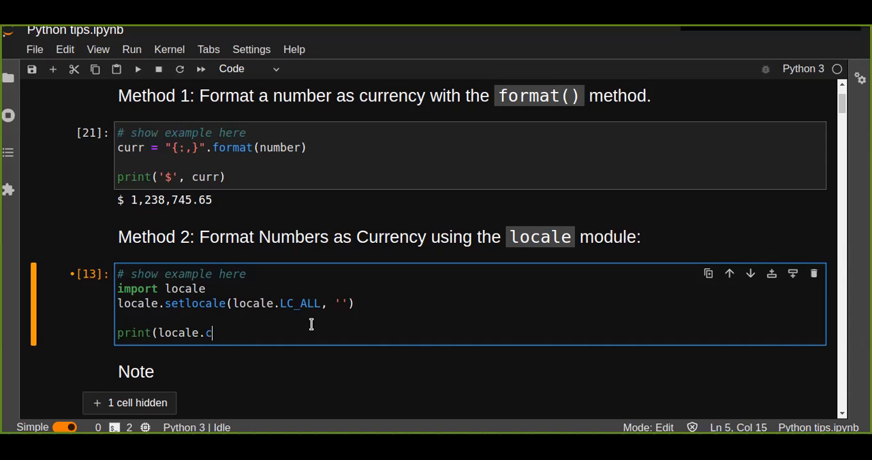
text(urrency)
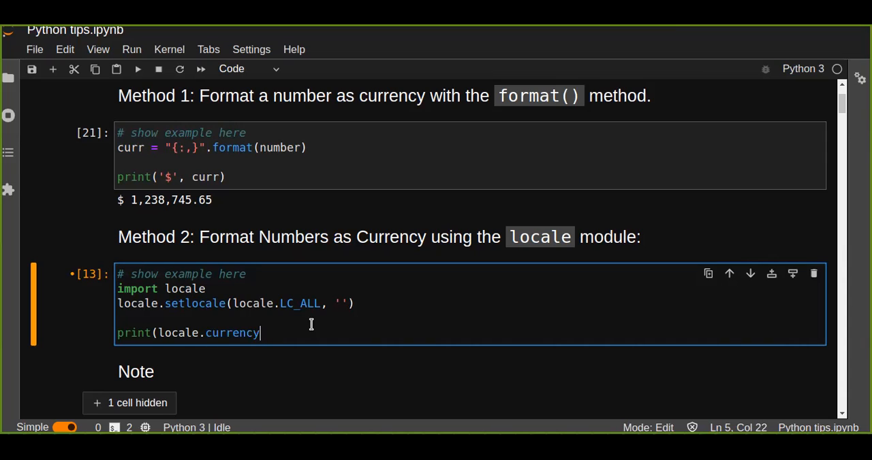
text(()
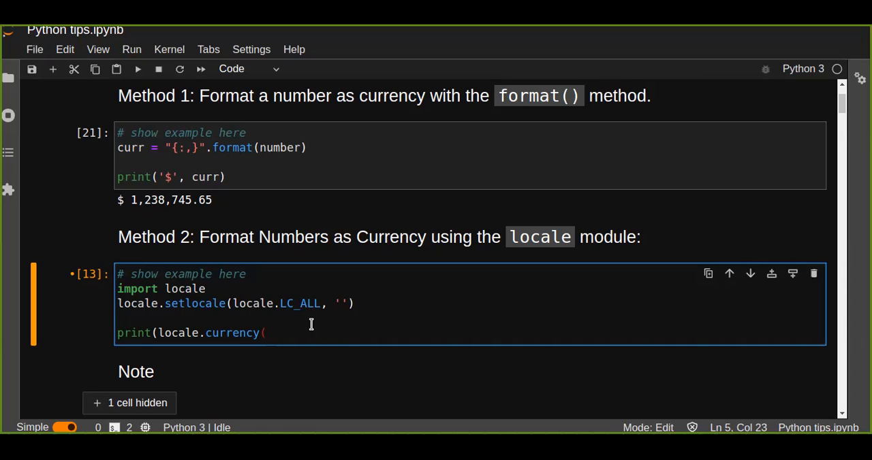
text(number)
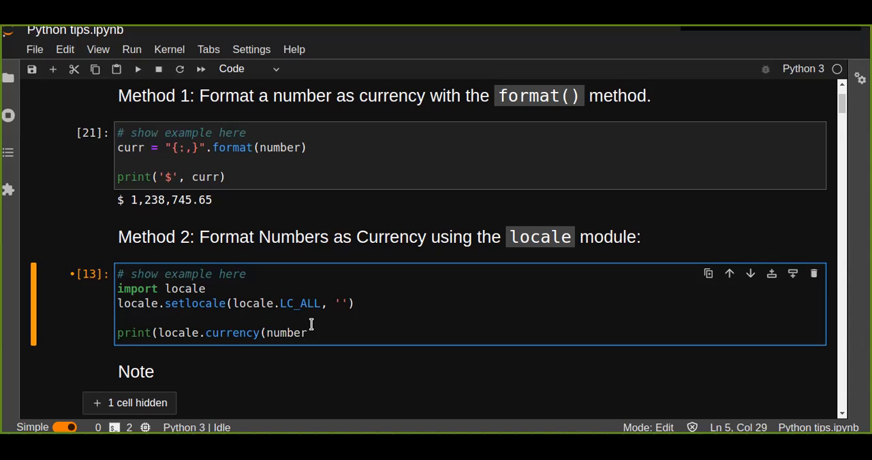
text(,)
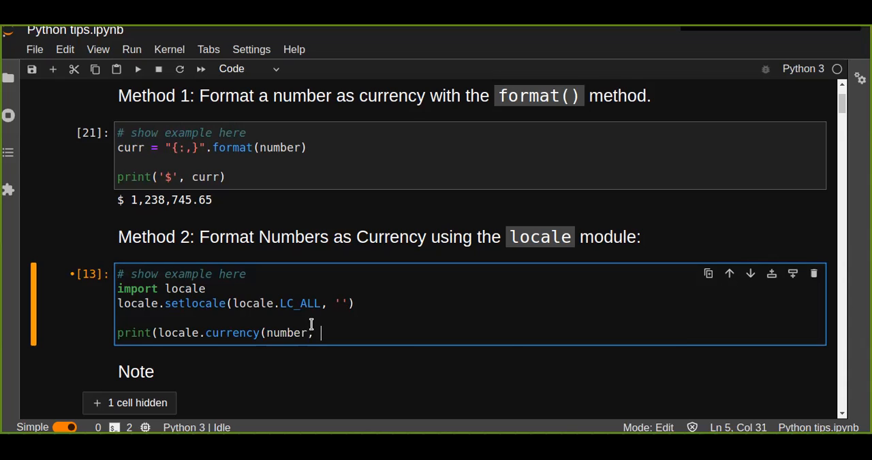
text(grouping)
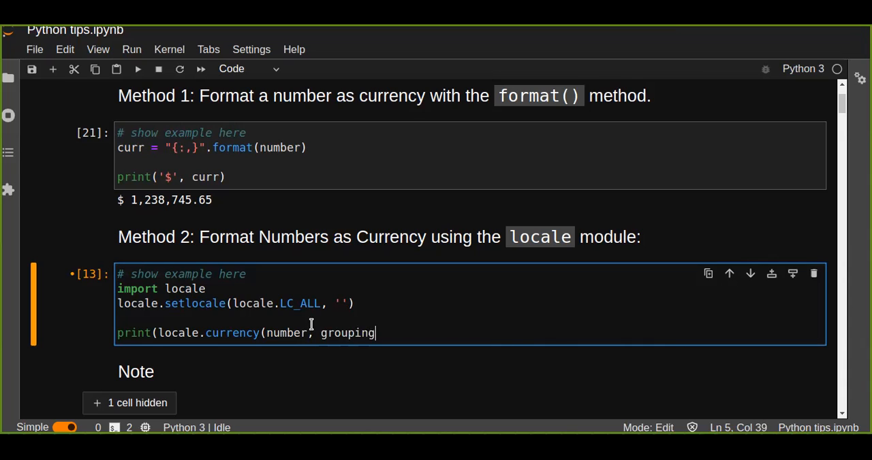
text(=True)
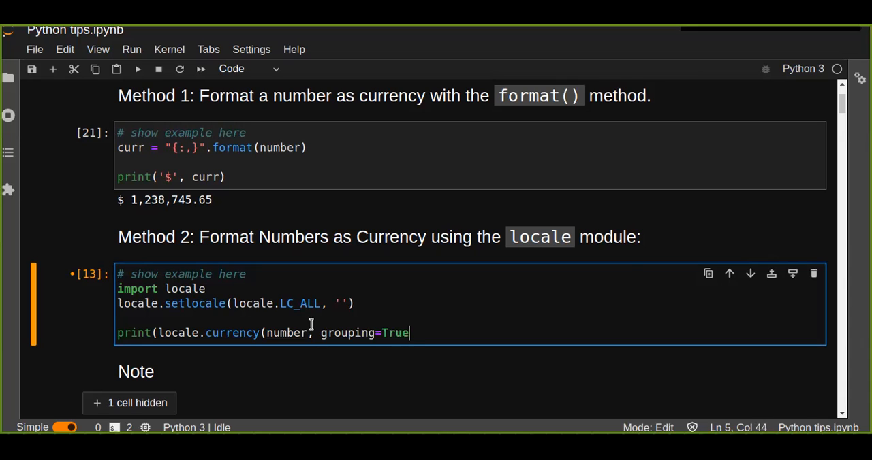
text())
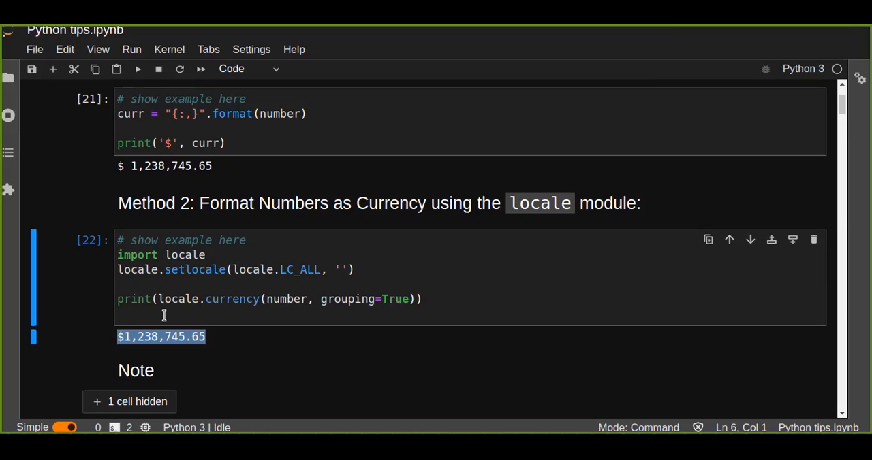
key(ctrl+s)
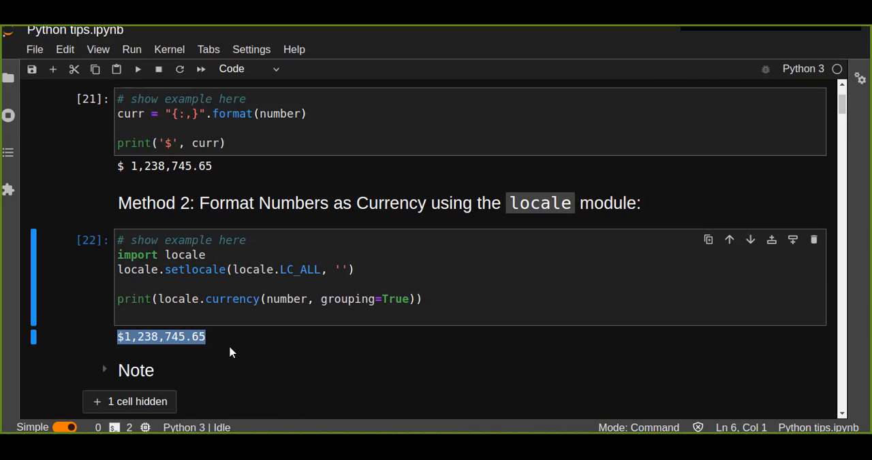
click(120, 264)
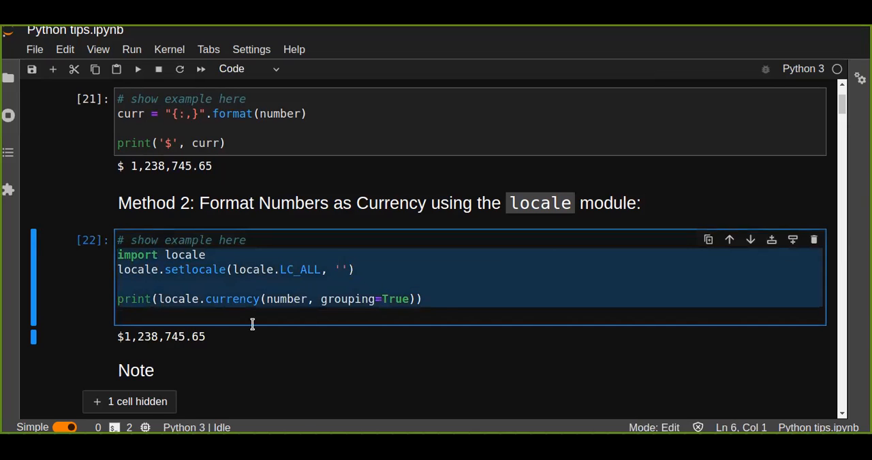
mouse_move(429, 307)
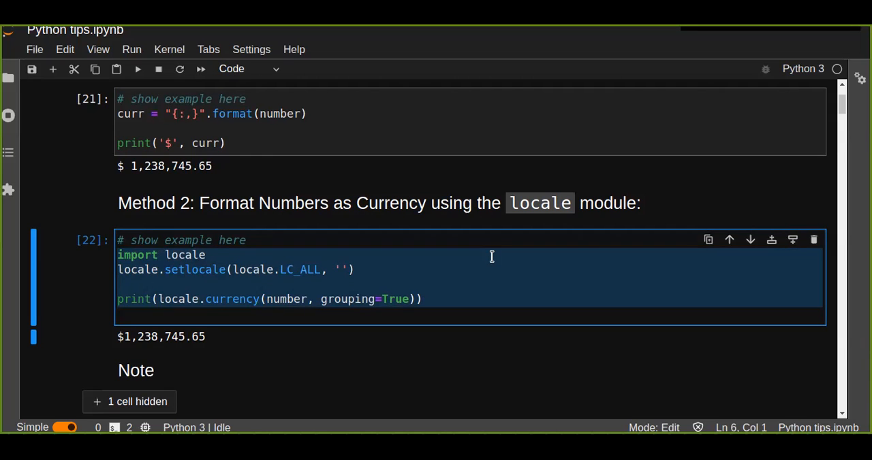
scroll(down, 3)
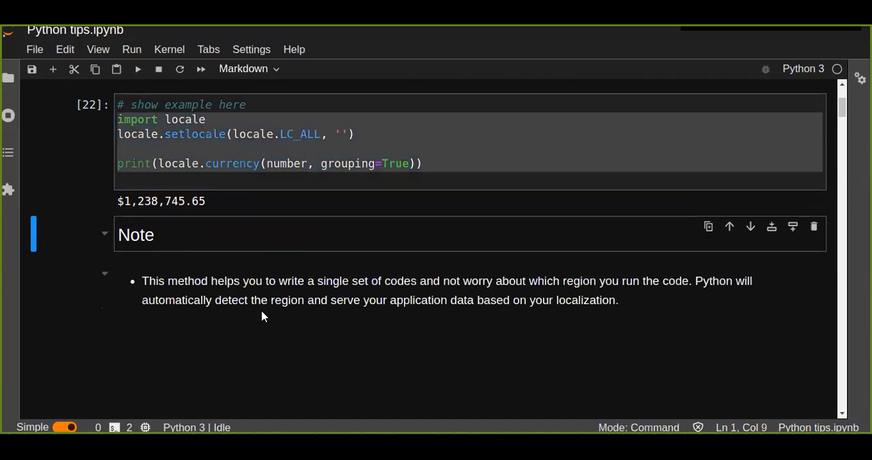
mouse_move(259, 313)
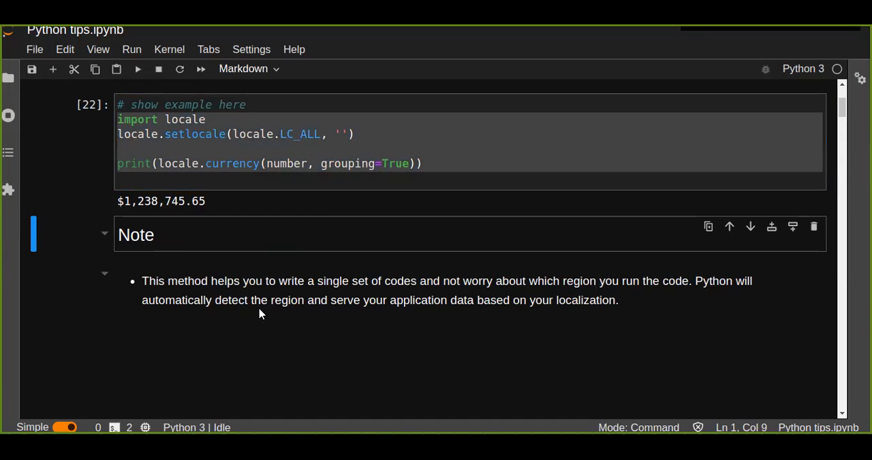
mouse_move(476, 324)
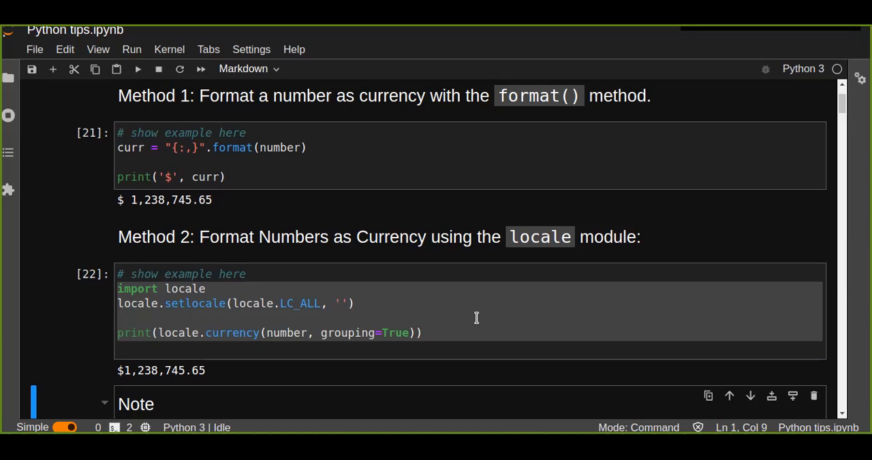
click(163, 370)
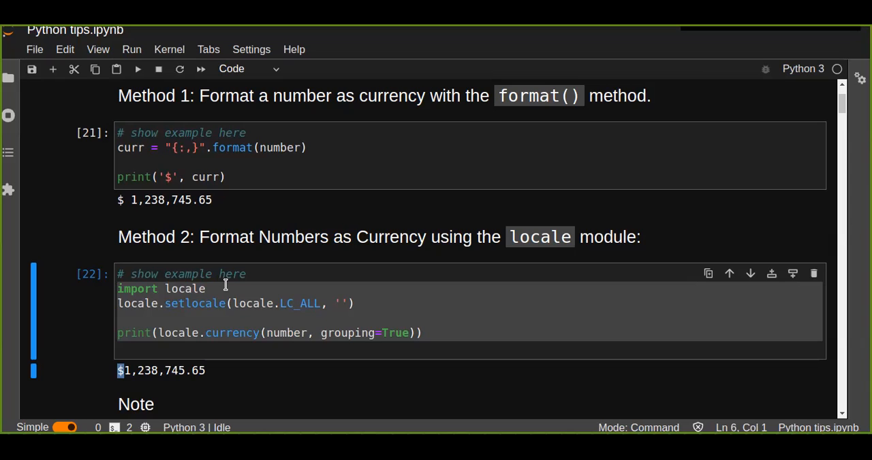
scroll(down, 3)
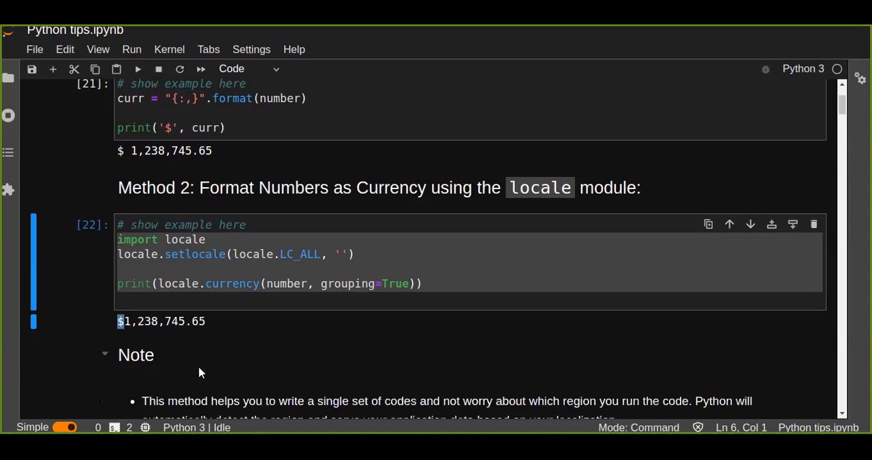
scroll(down, 3)
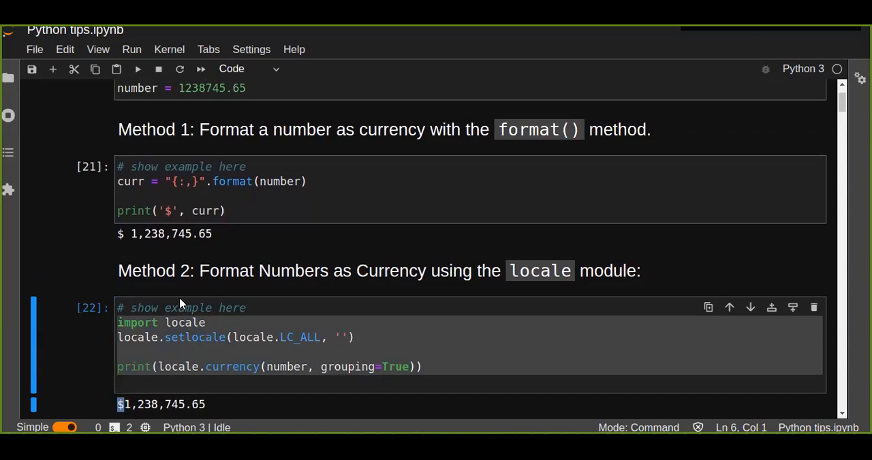
scroll(down, 3)
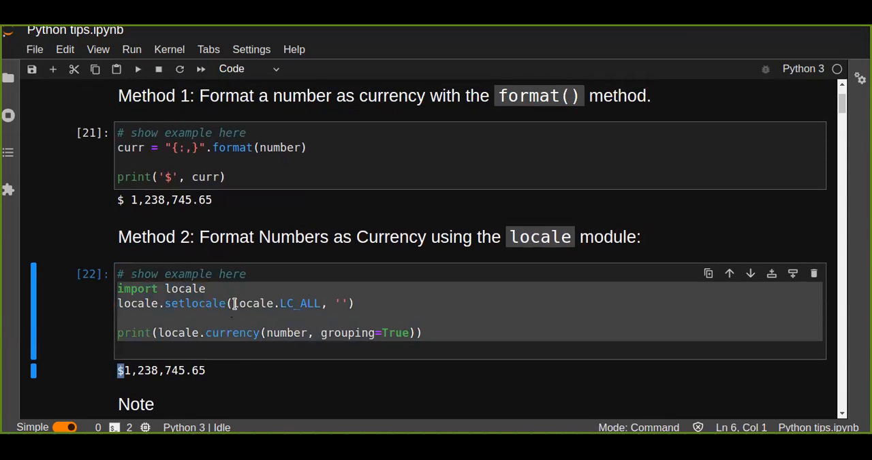
scroll(down, 3)
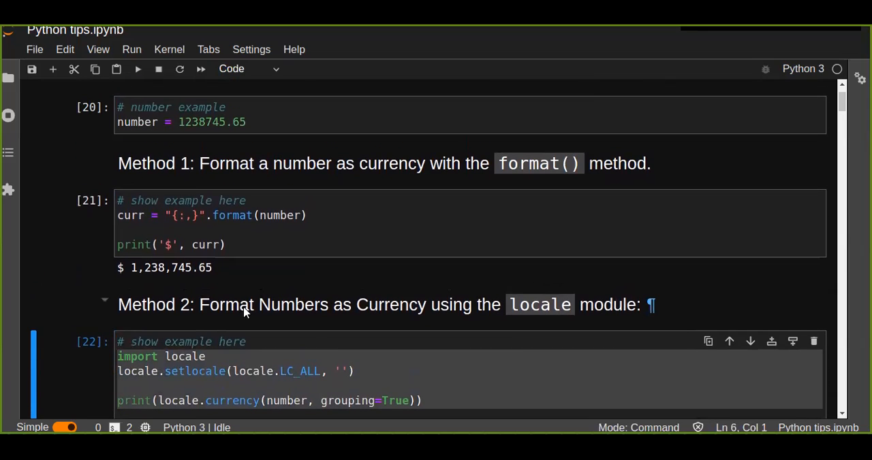